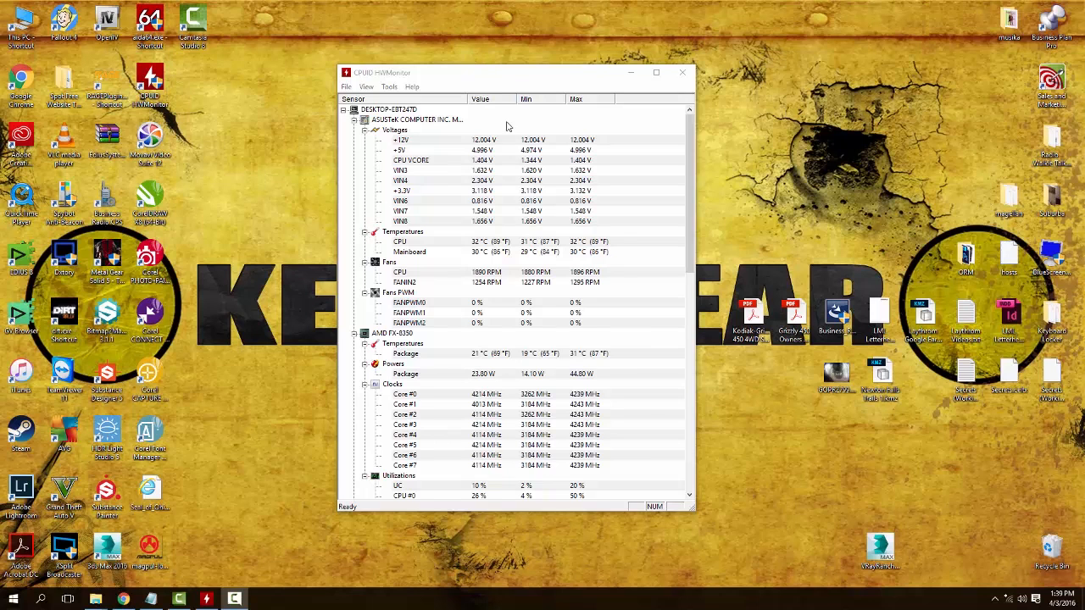
pyautogui.scroll(-3)
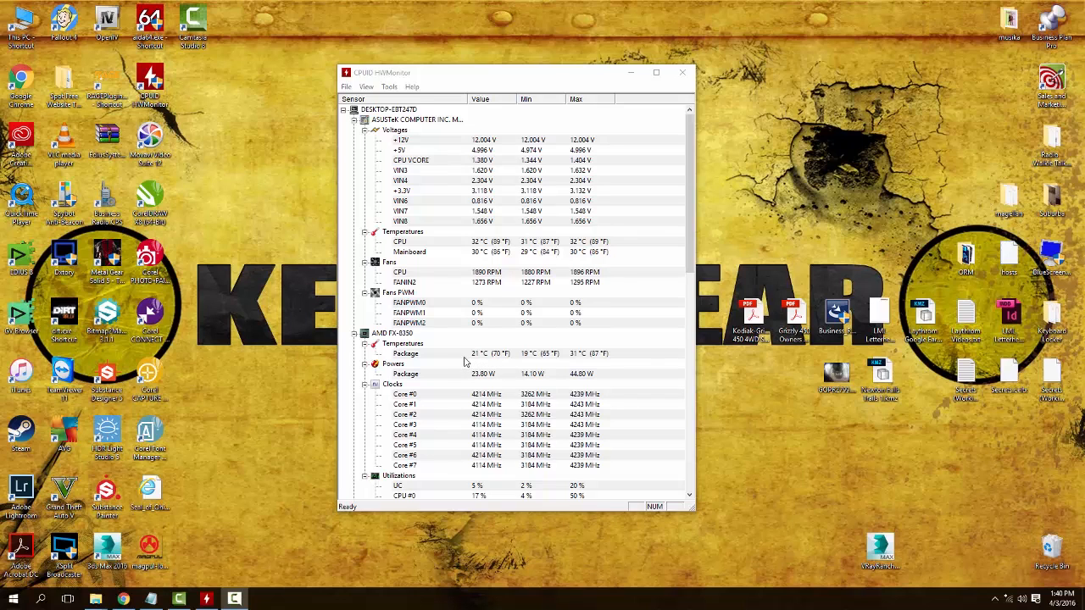
pyautogui.scroll(-3)
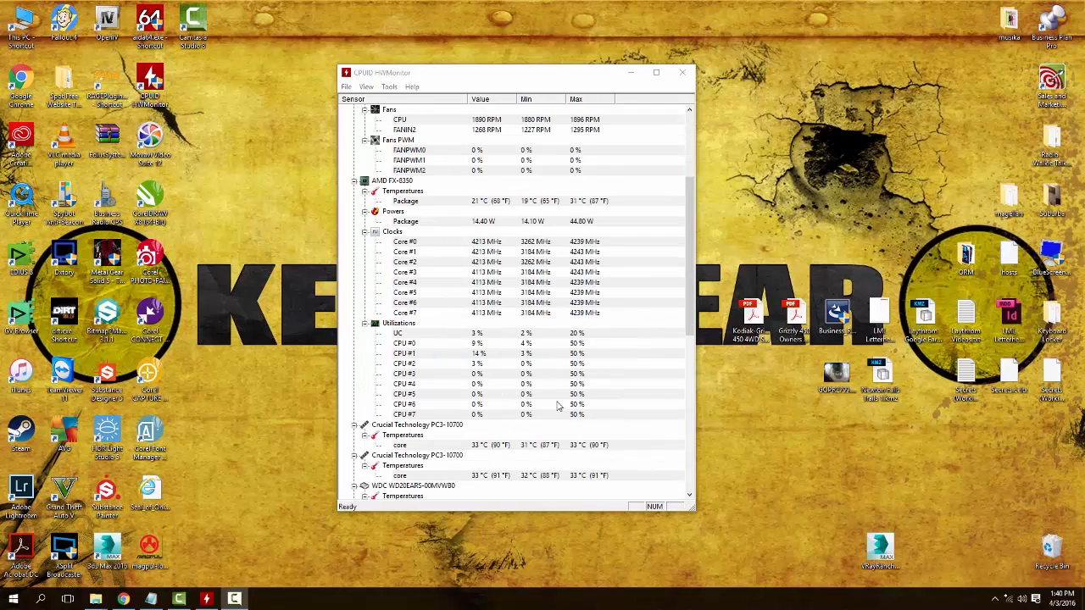
pyautogui.scroll(-3)
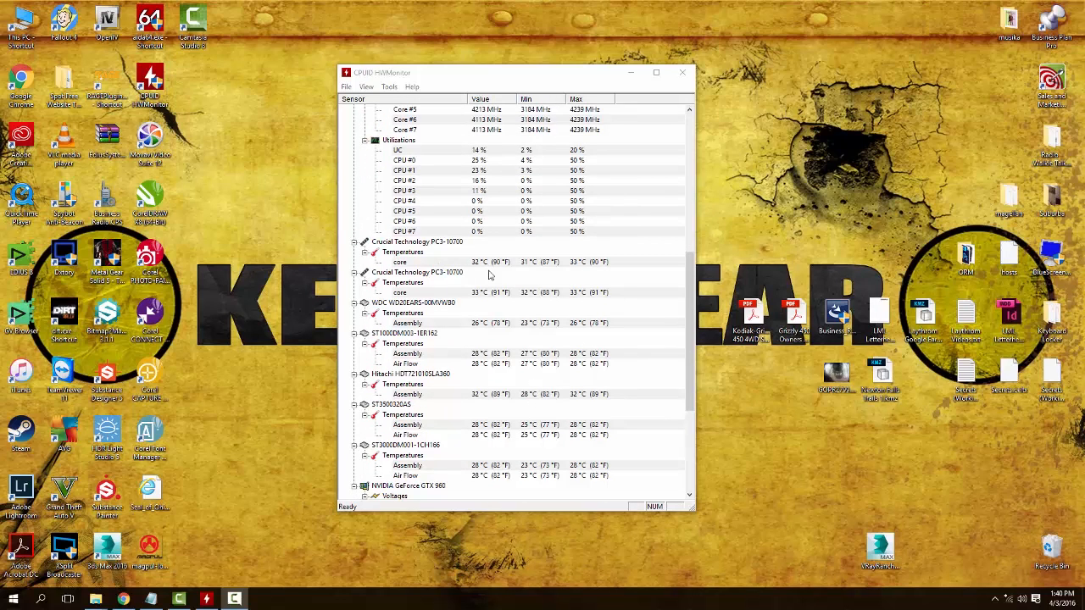
pyautogui.moveTo(468, 275)
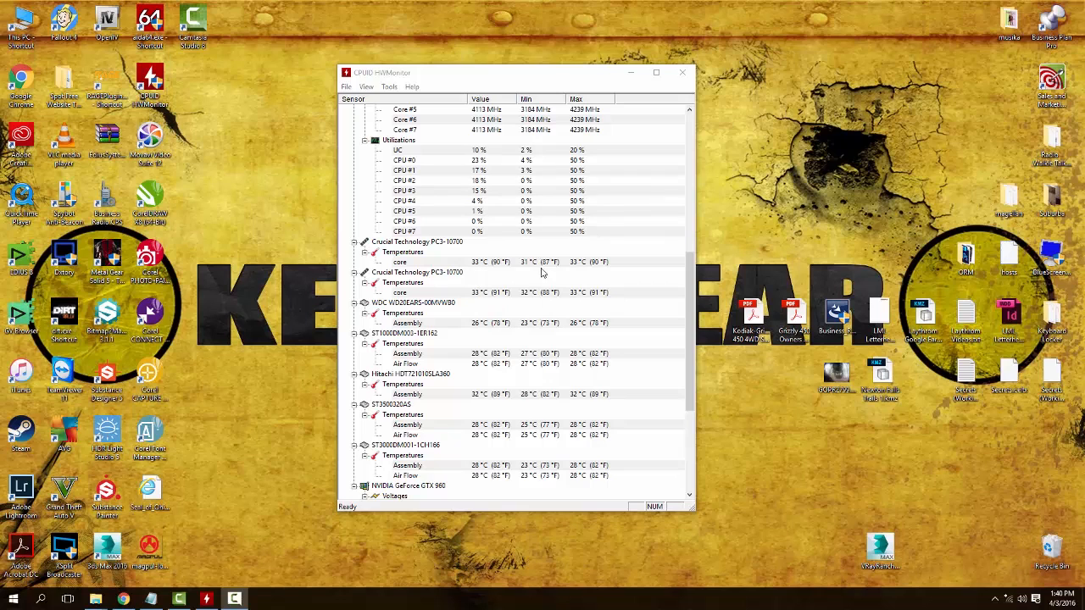
pyautogui.moveTo(464, 266)
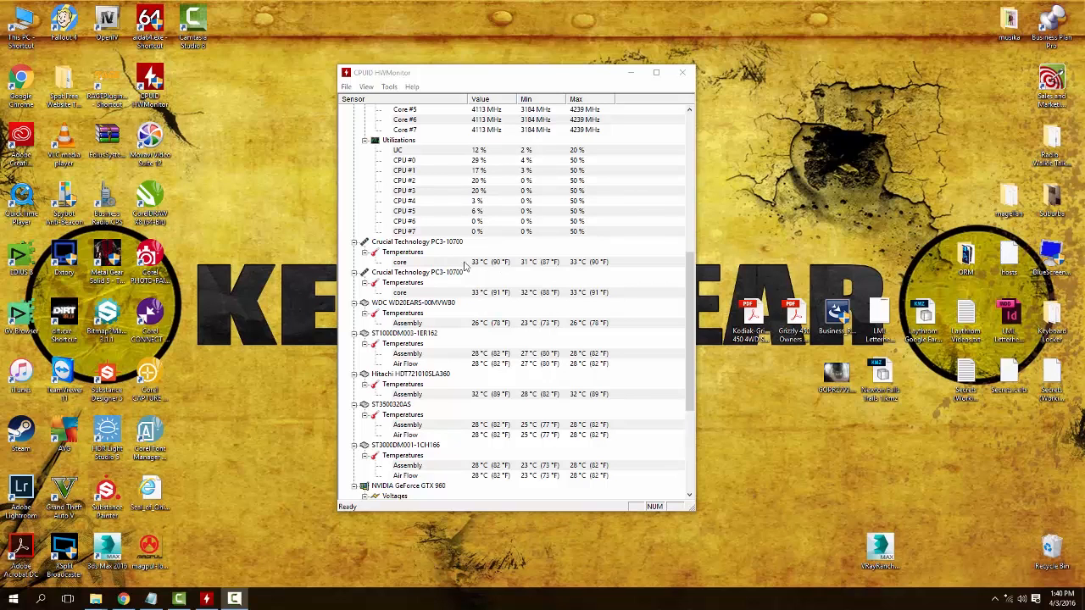
pyautogui.scroll(-3)
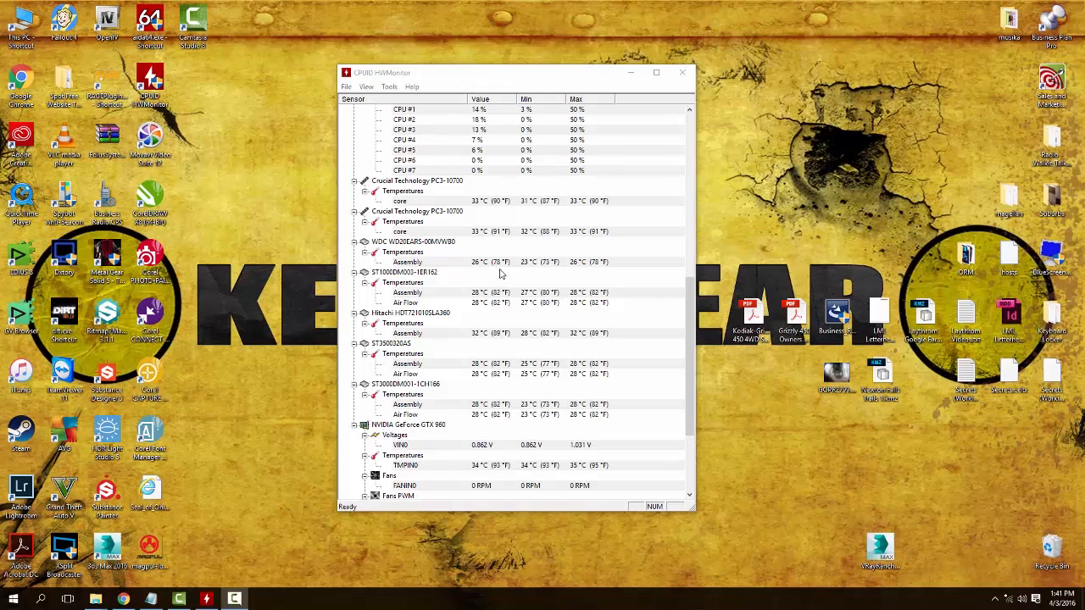
pyautogui.moveTo(509, 373)
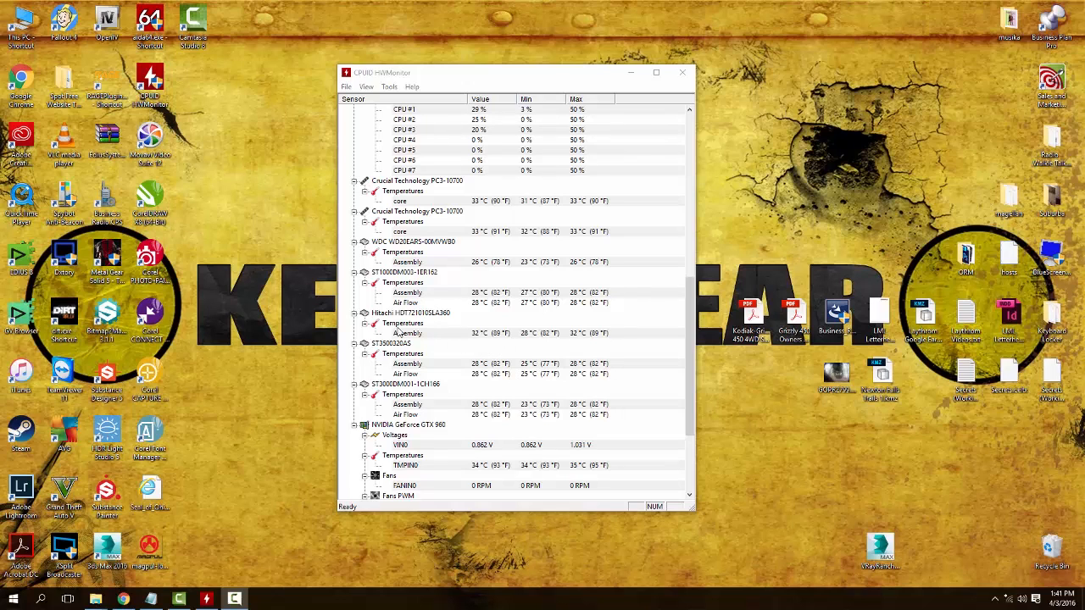
pyautogui.moveTo(507, 339)
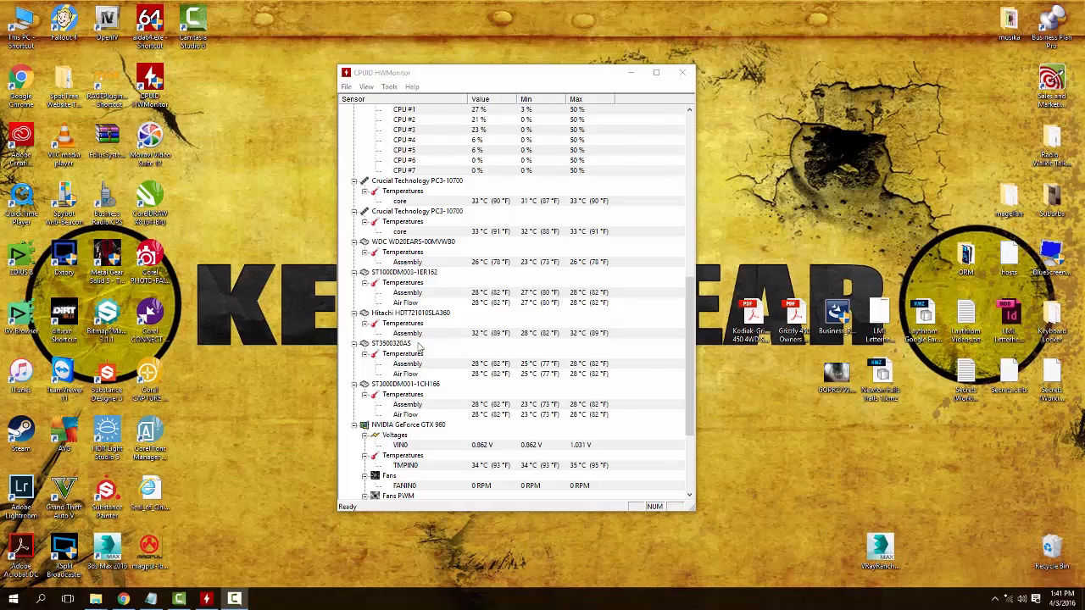
pyautogui.scroll(-3)
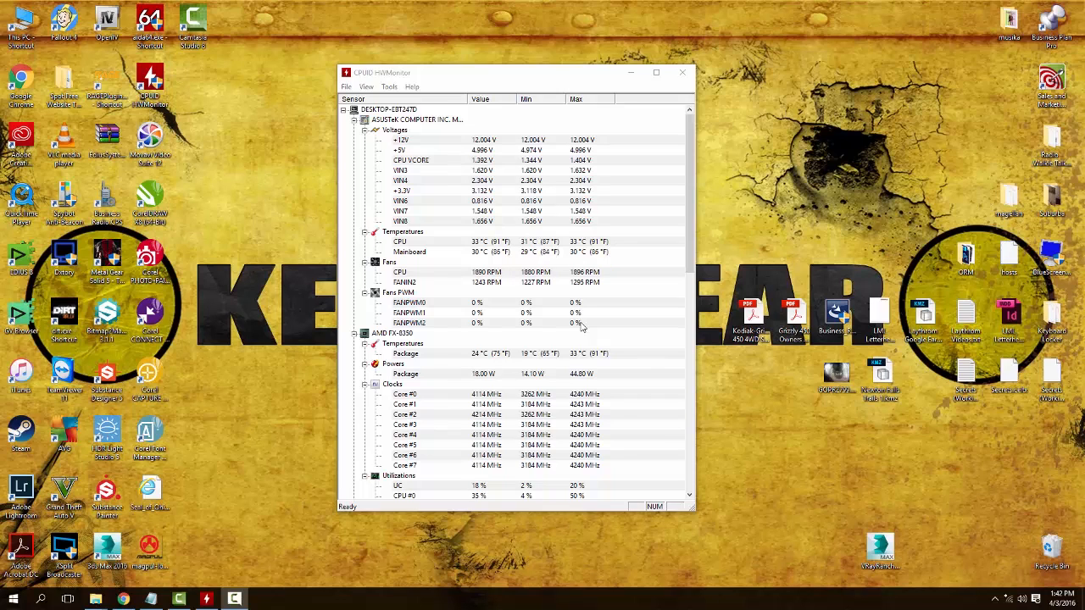
pyautogui.moveTo(864, 254)
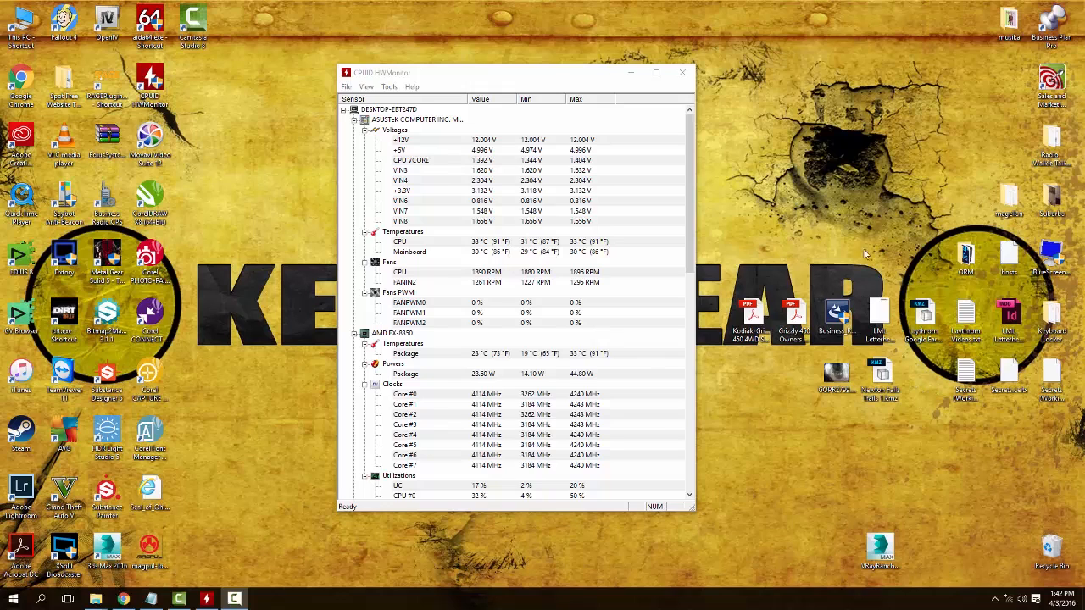